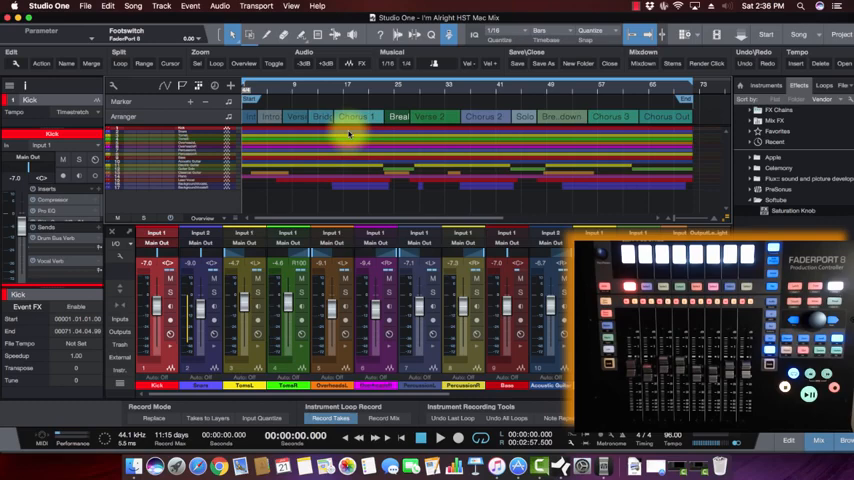
mouse_move(232, 200)
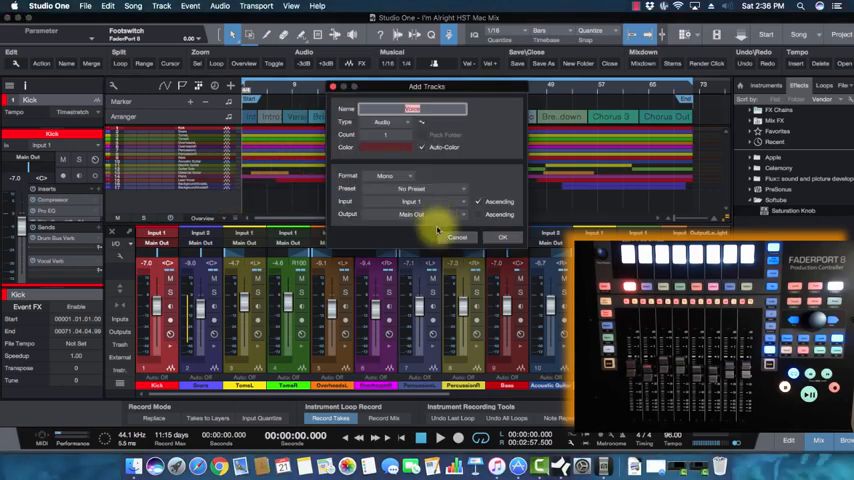
- Confirm adding the mono audio track named Voice on input 1
left_click(503, 237)
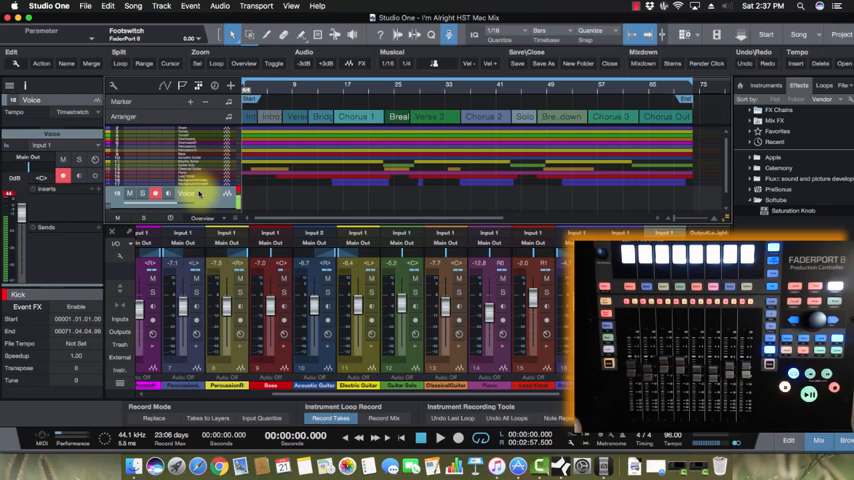
- Open the external control devices dropdown from the device name at top-left
left_click(440, 437)
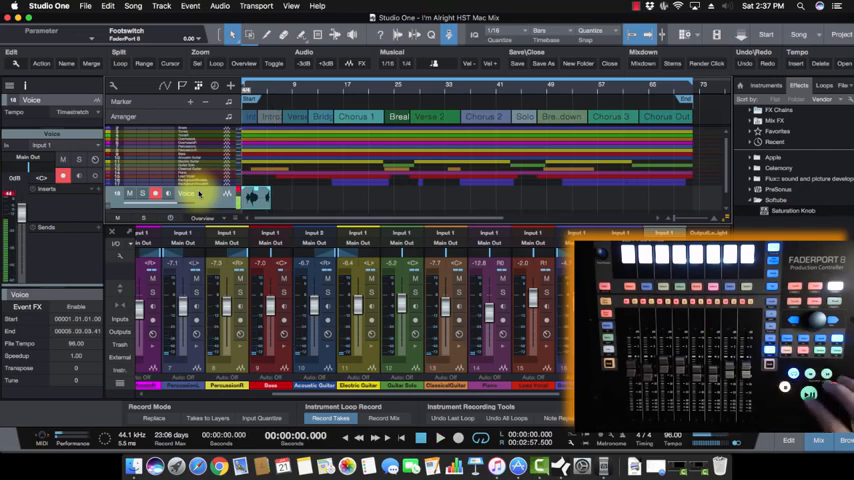
left_click(438, 437)
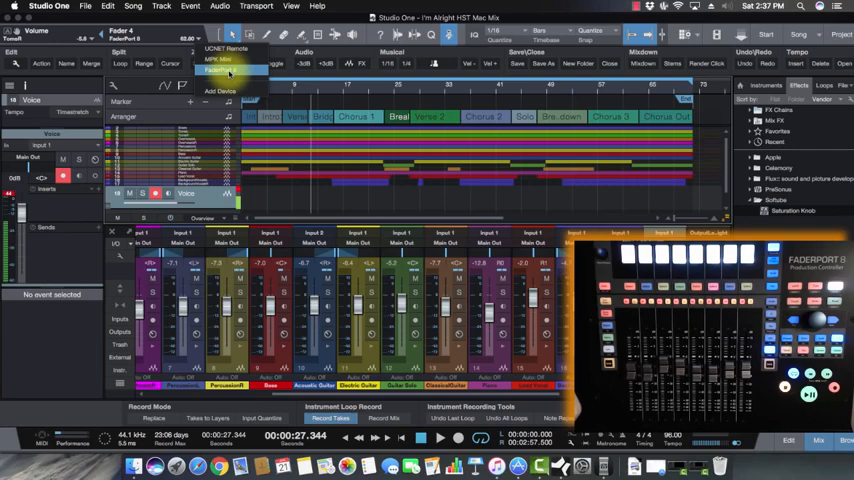
- Open the FaderPort 8 editor, inspect User 1 and User 2, then show Record's assignment options
left_click(228, 70)
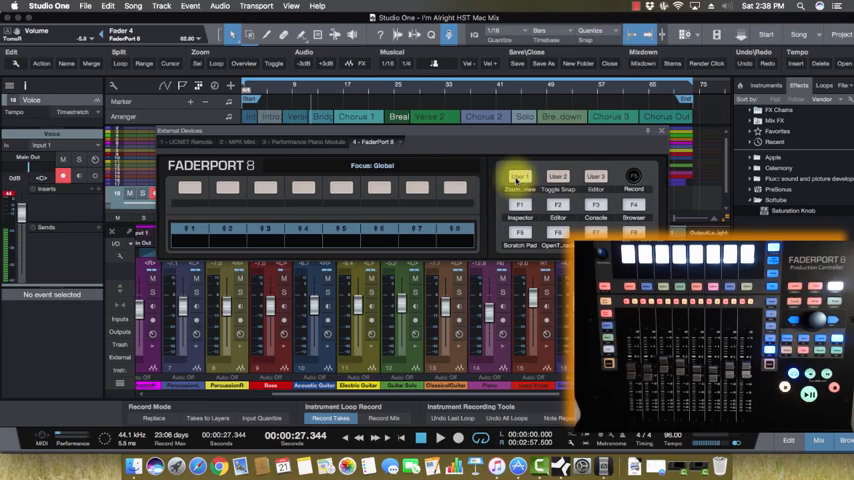
left_click(557, 177)
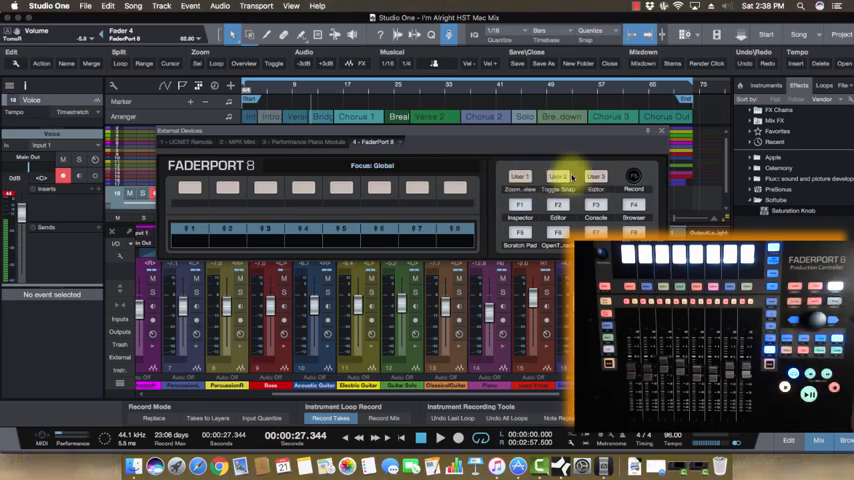
left_click(558, 218)
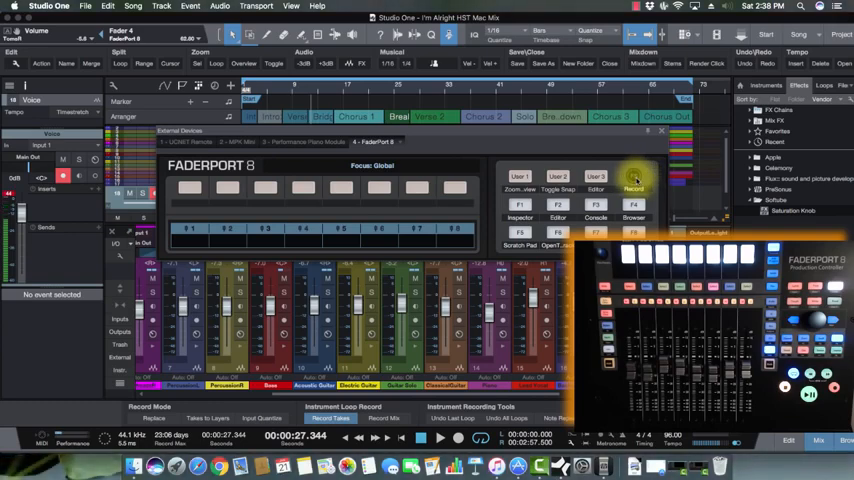
right_click(636, 179)
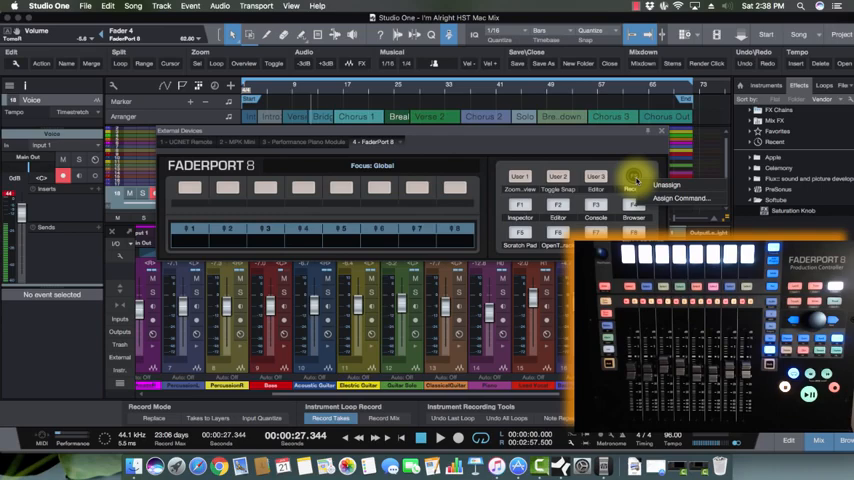
mouse_move(683, 198)
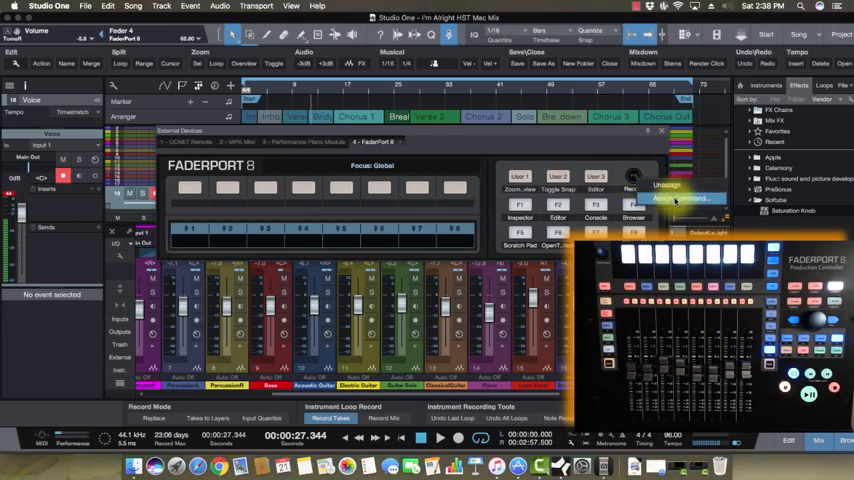
- Assign the Toggle Start command to the Record button via Assign Command
left_click(675, 198)
type("start")
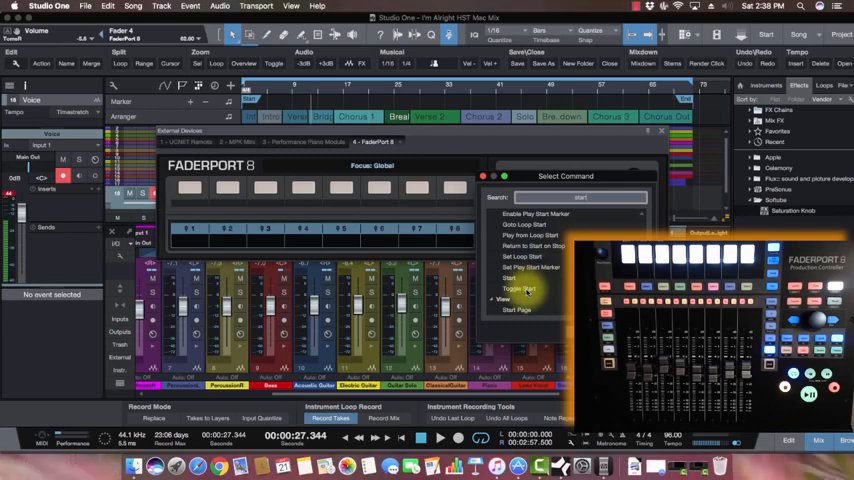
left_click(520, 288)
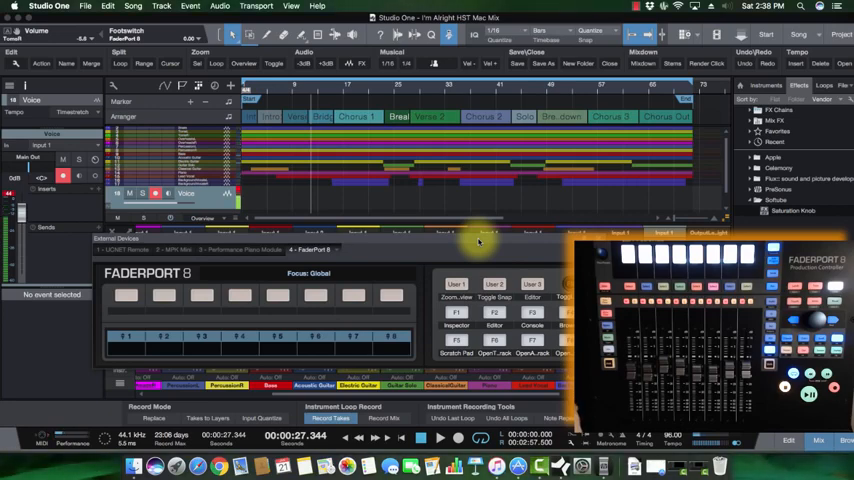
- Inspect User 2, then show the Unassign / Assign Command options for User 1
left_click(493, 285)
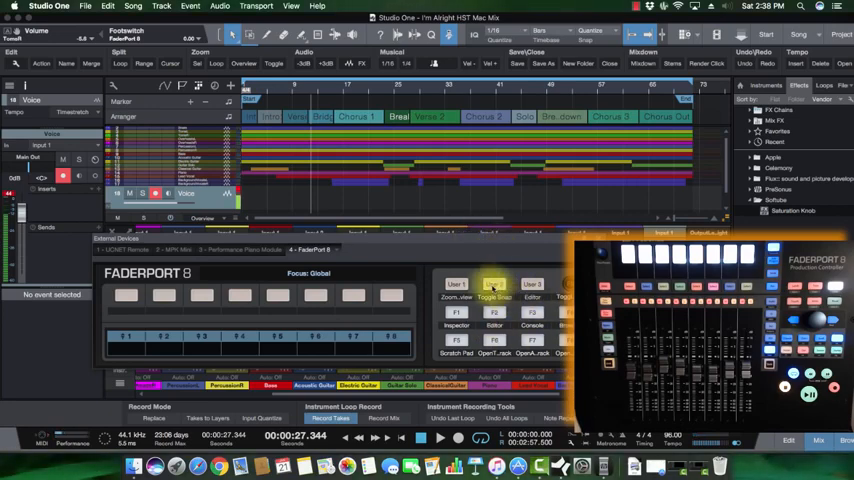
right_click(456, 285)
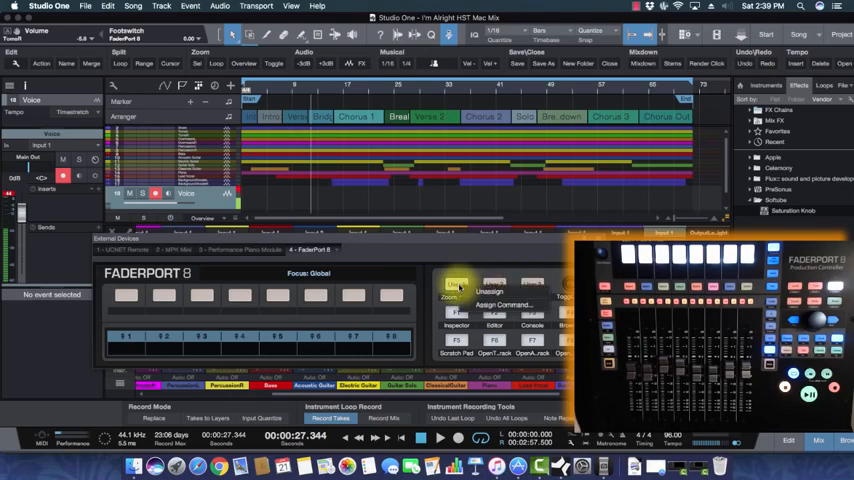